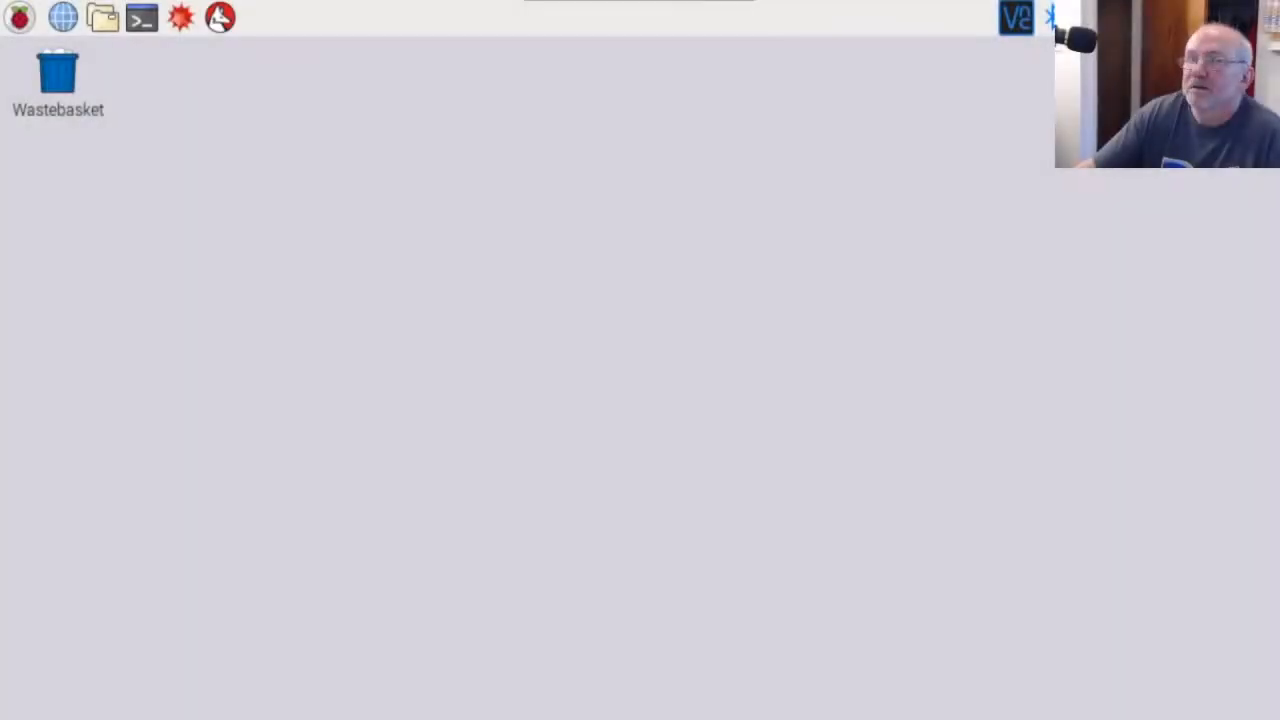
mouse_move(1060, 330)
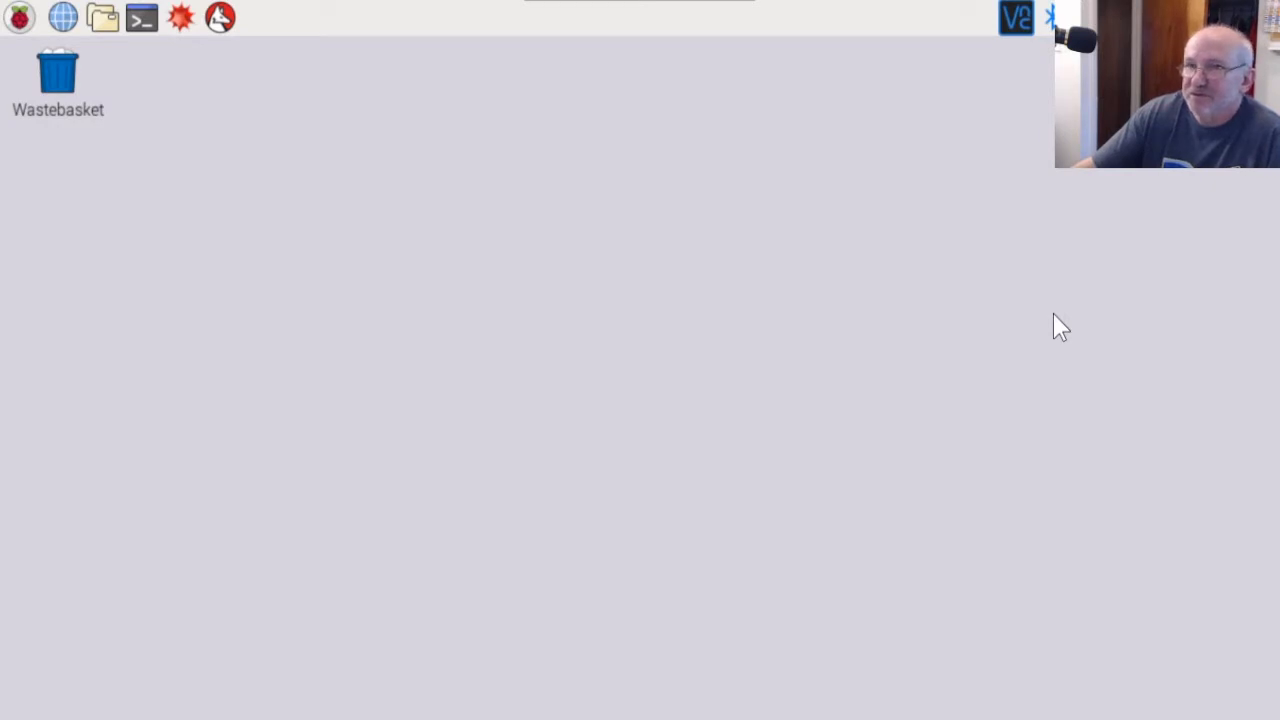
mouse_move(736, 190)
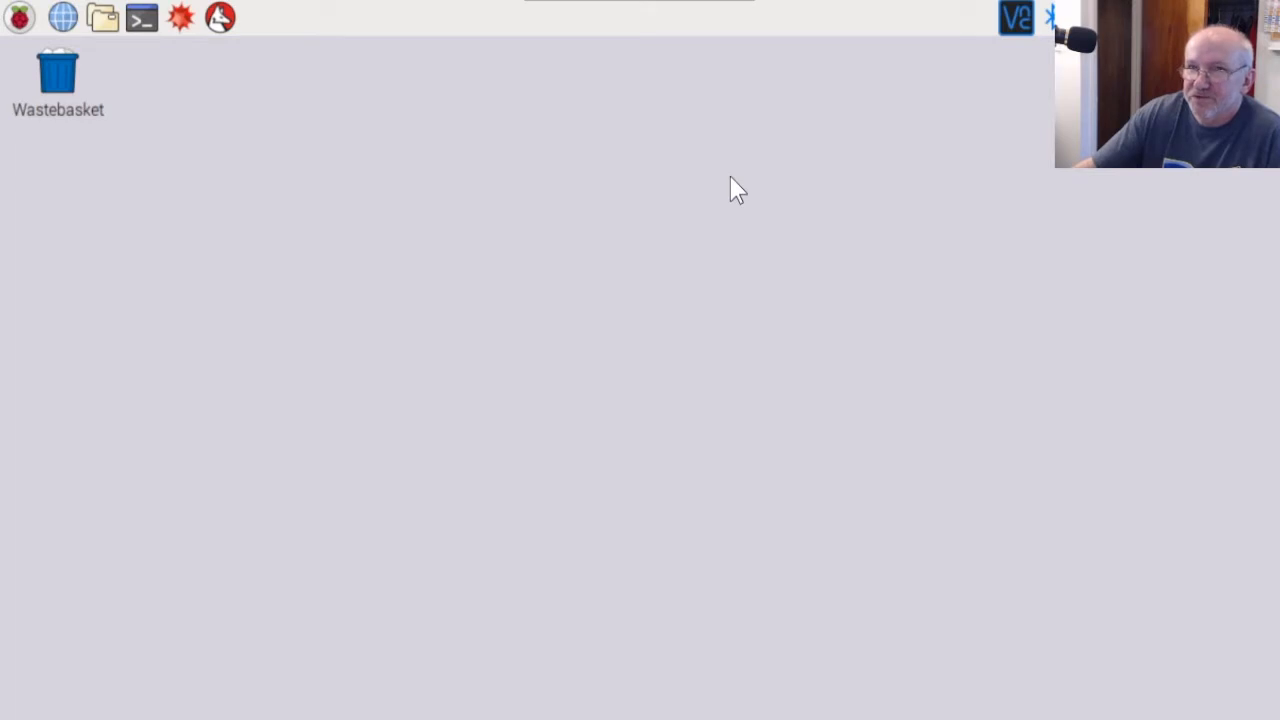
mouse_move(348, 50)
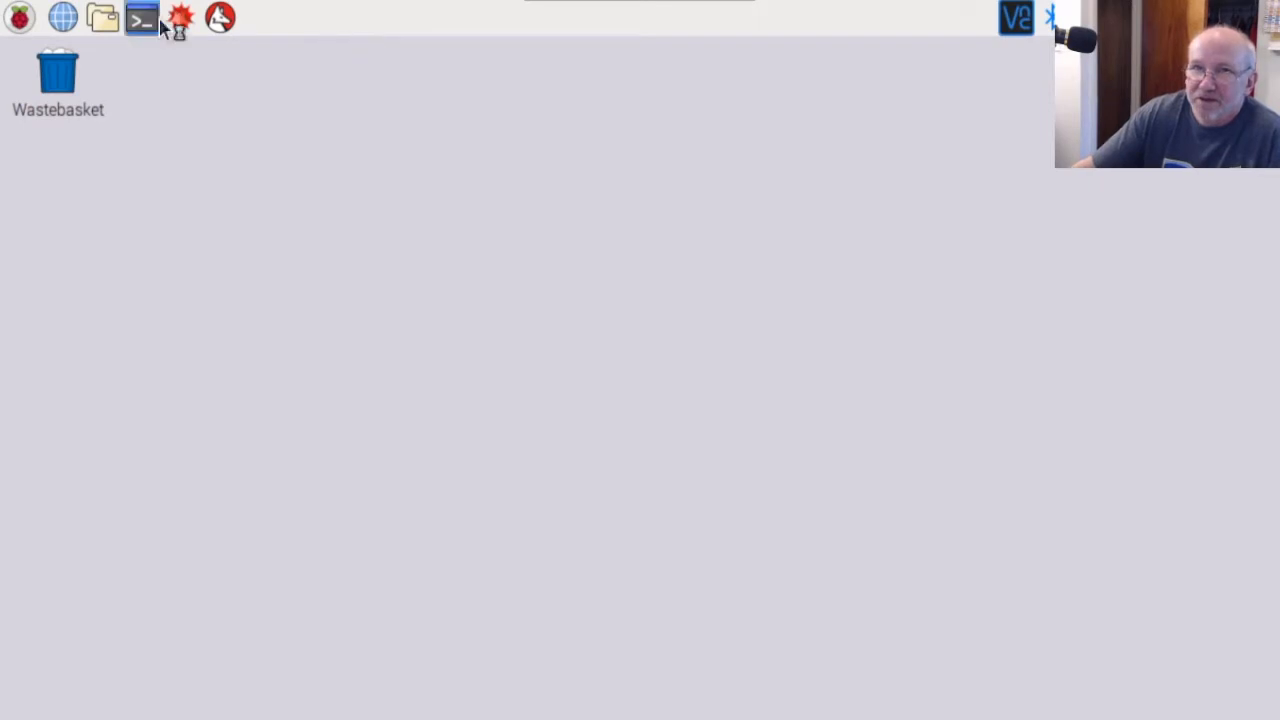
click(140, 18)
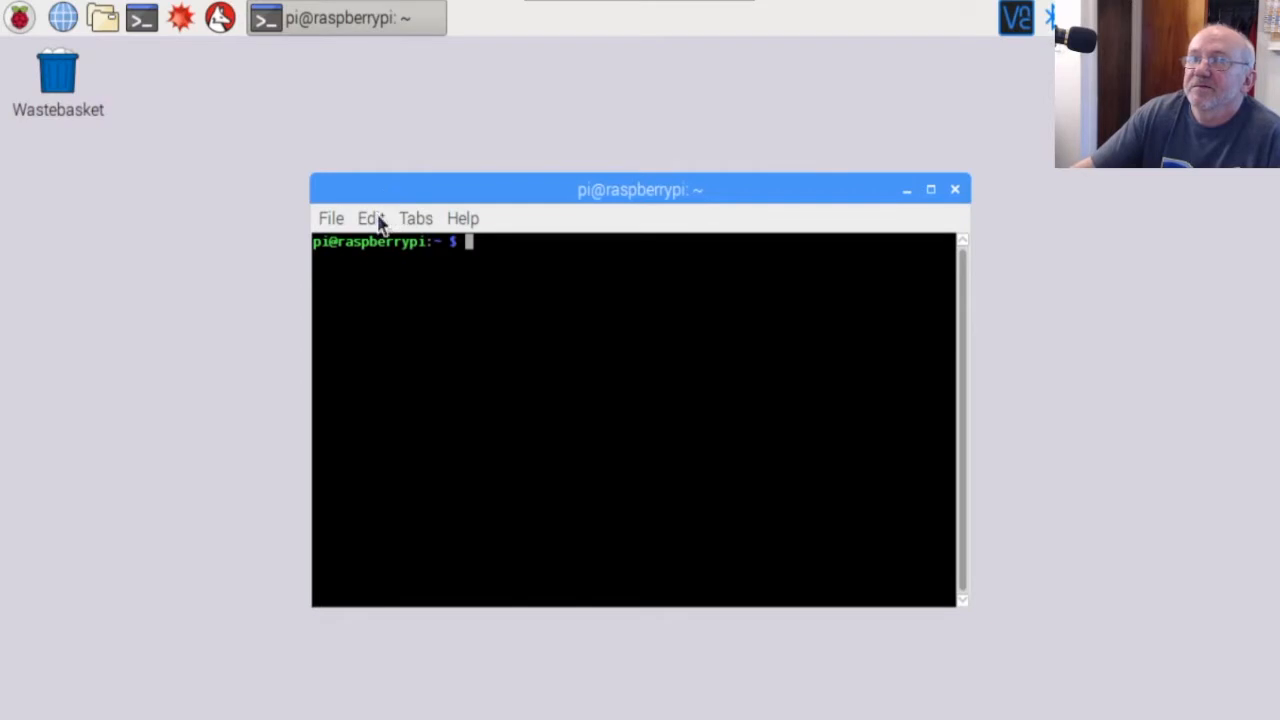
text(git clone https://github.com/JamesP6000/WsprryPi.git)
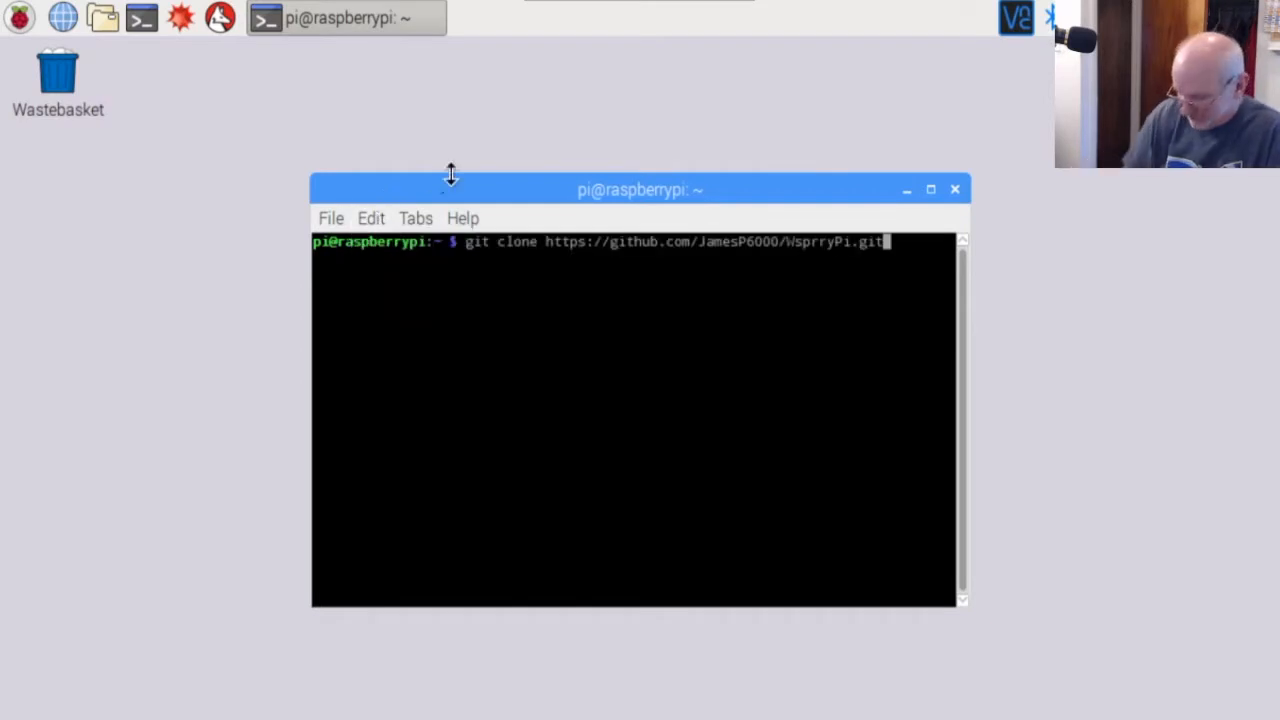
key(Return)
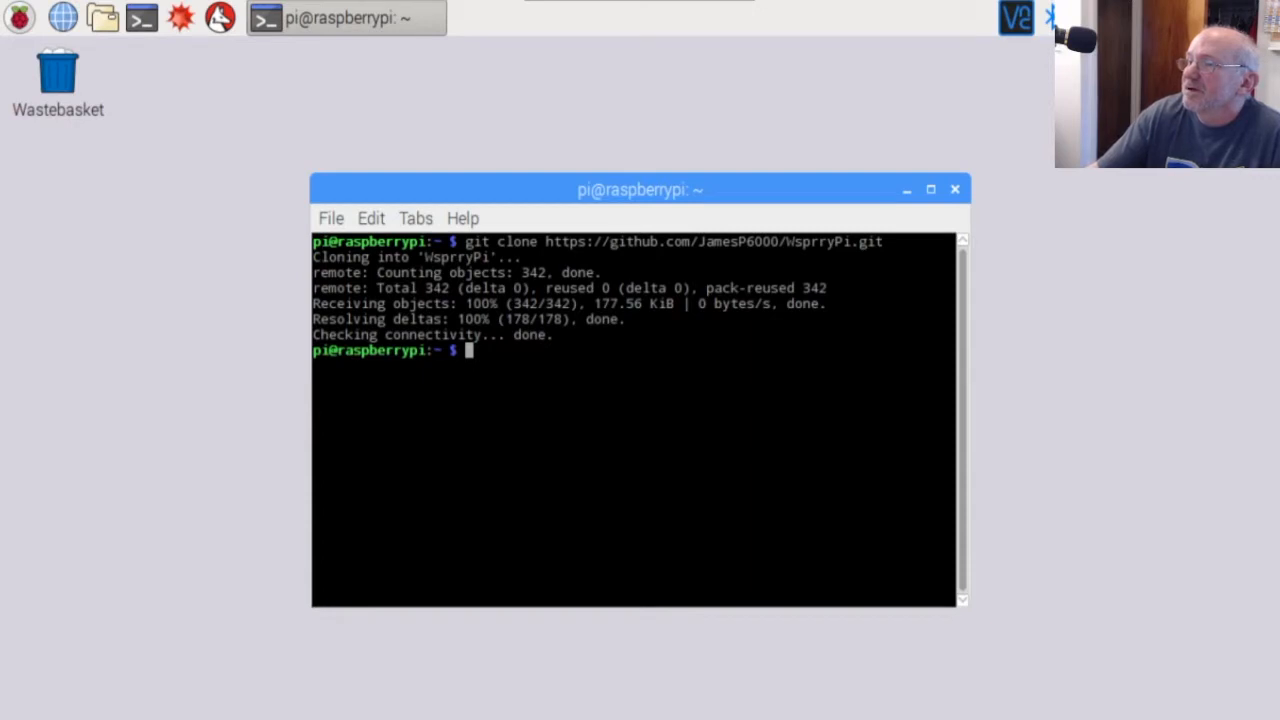
mouse_move(470, 68)
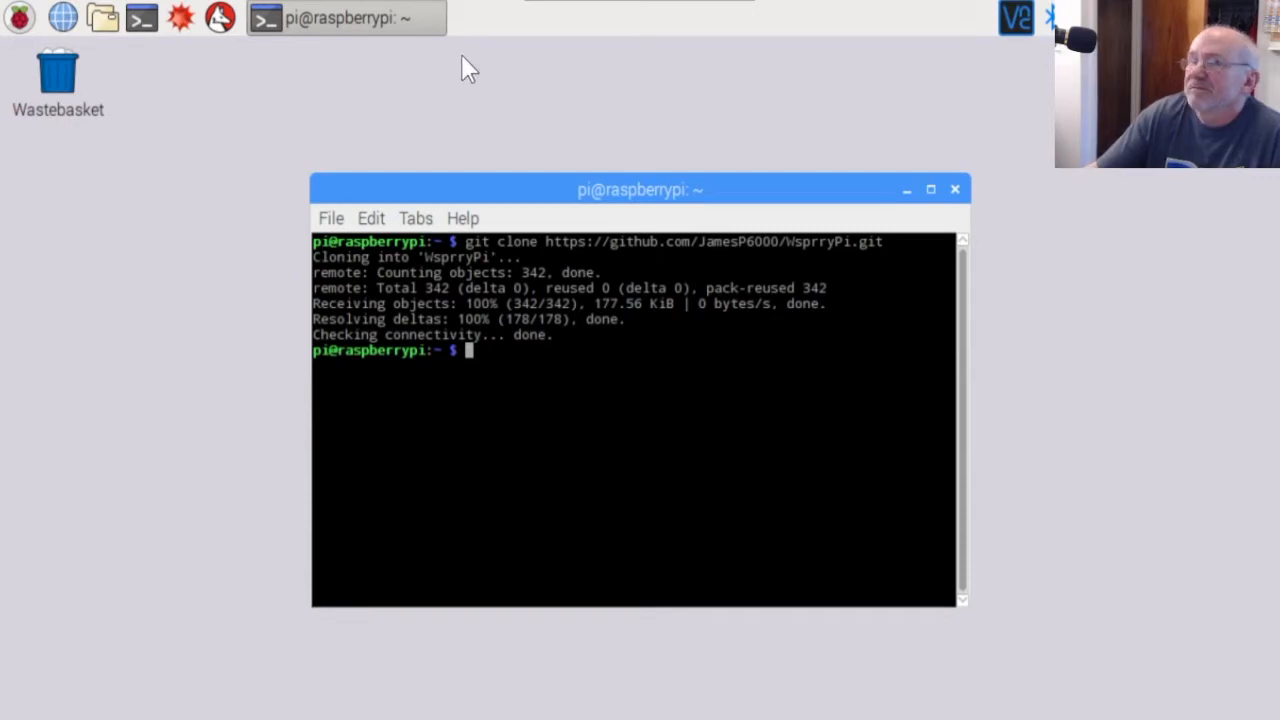
Compile WsprryPi with make and sudo make install, placing wspr and gpioclk in /usr/local/bin.
right_click(380, 272)
text(cd WsprryPi)
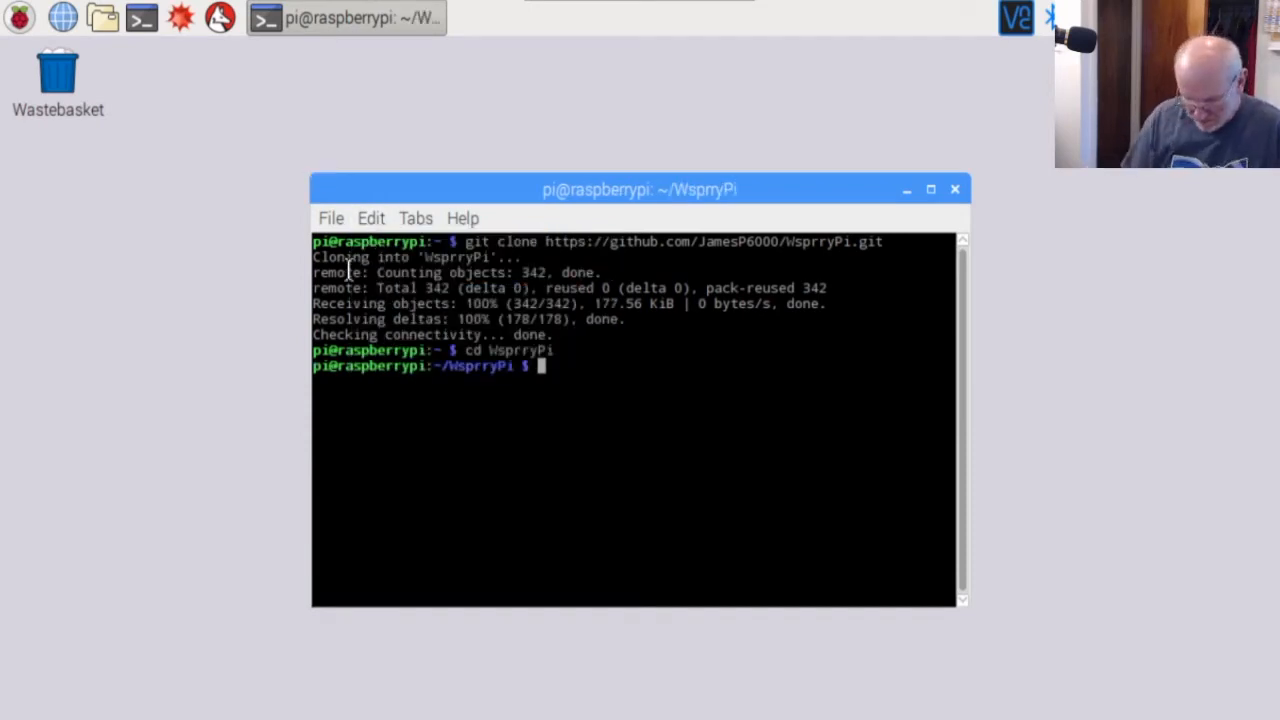
text(make)
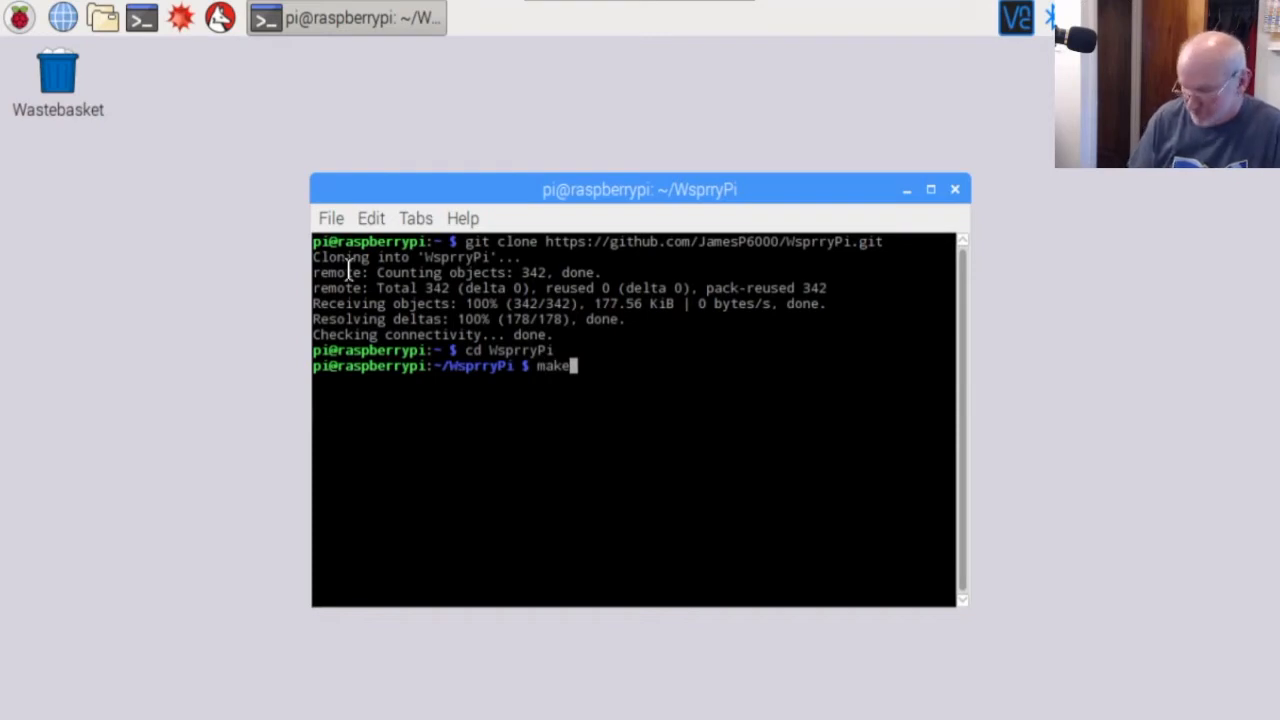
key(Return)
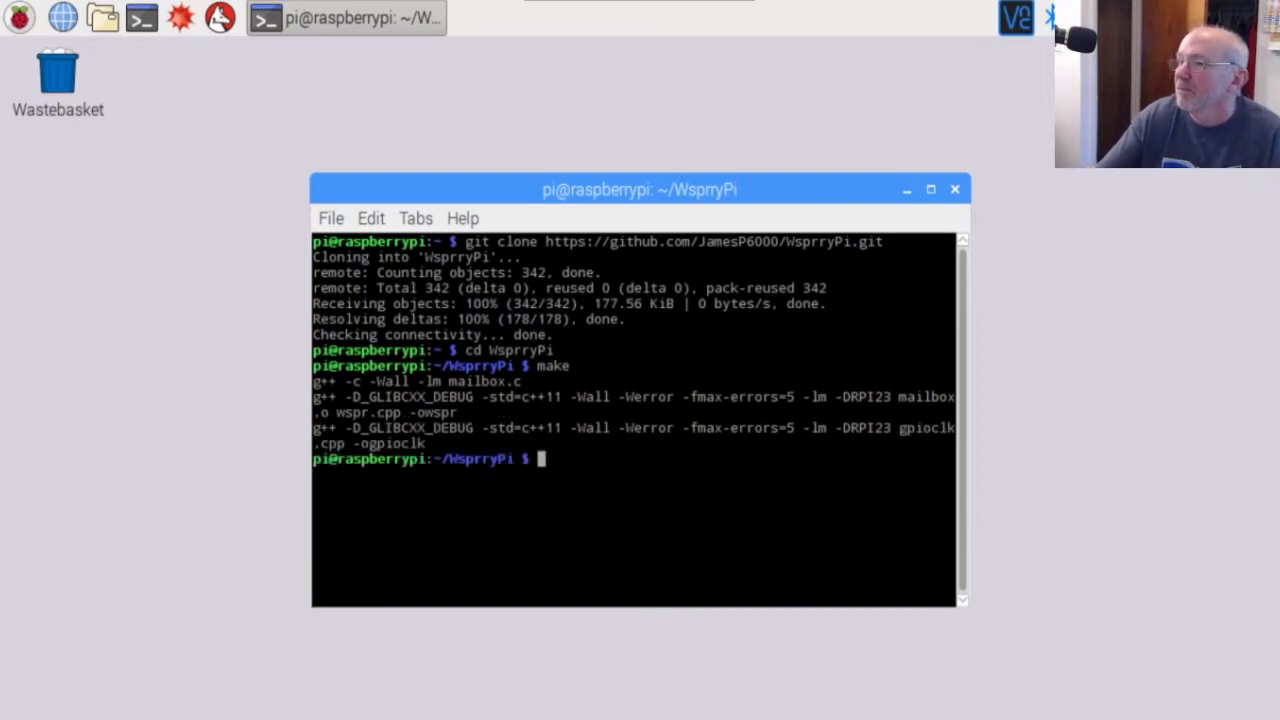
click(370, 218)
text(sudo make install)
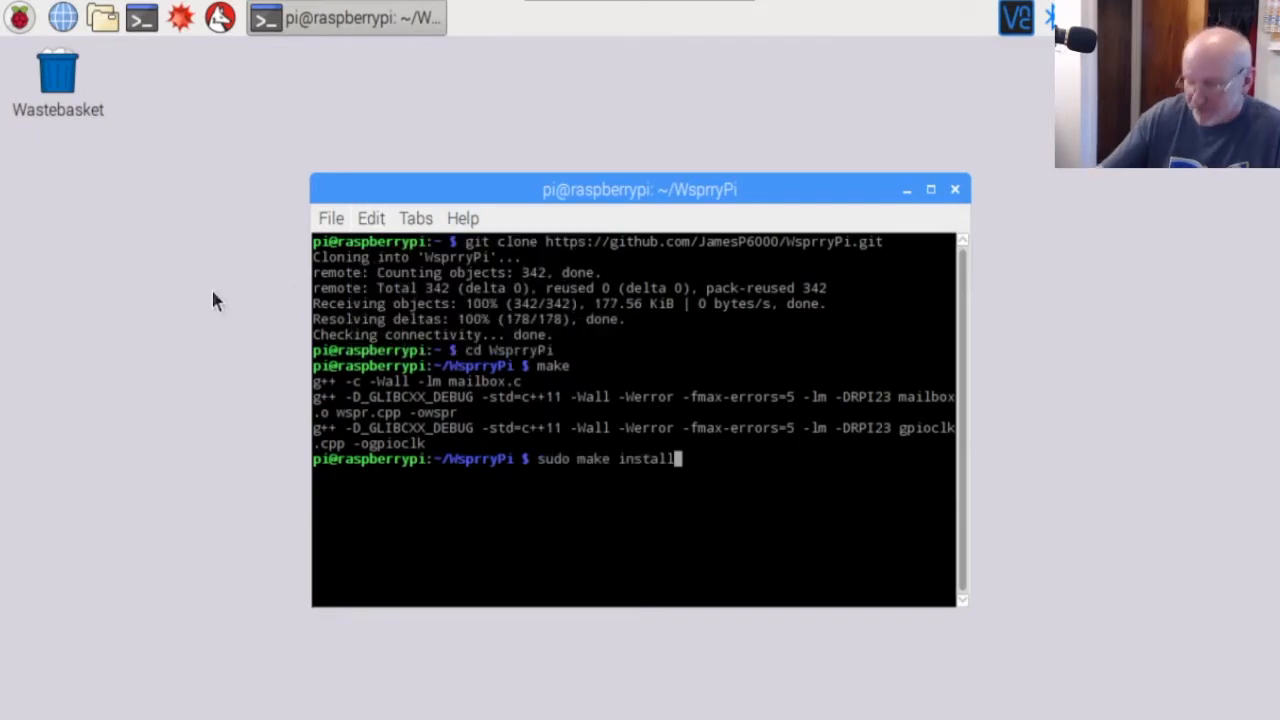
key(Return)
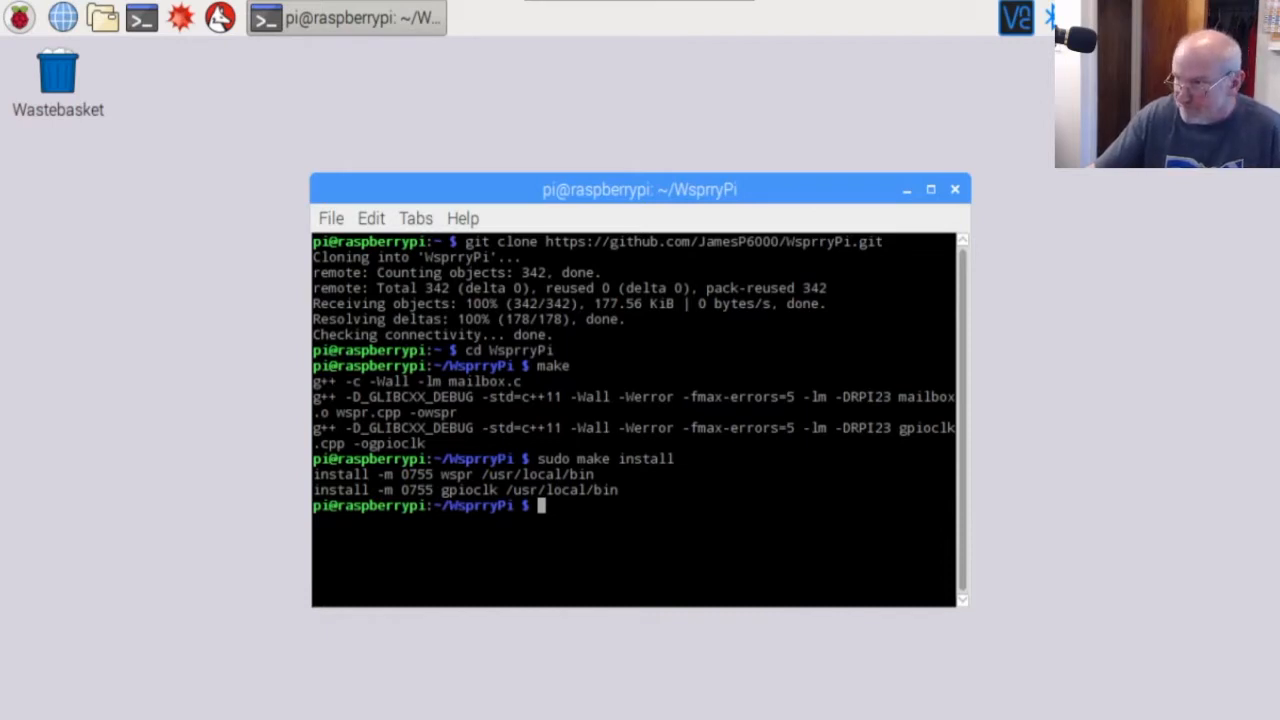
mouse_move(398, 248)
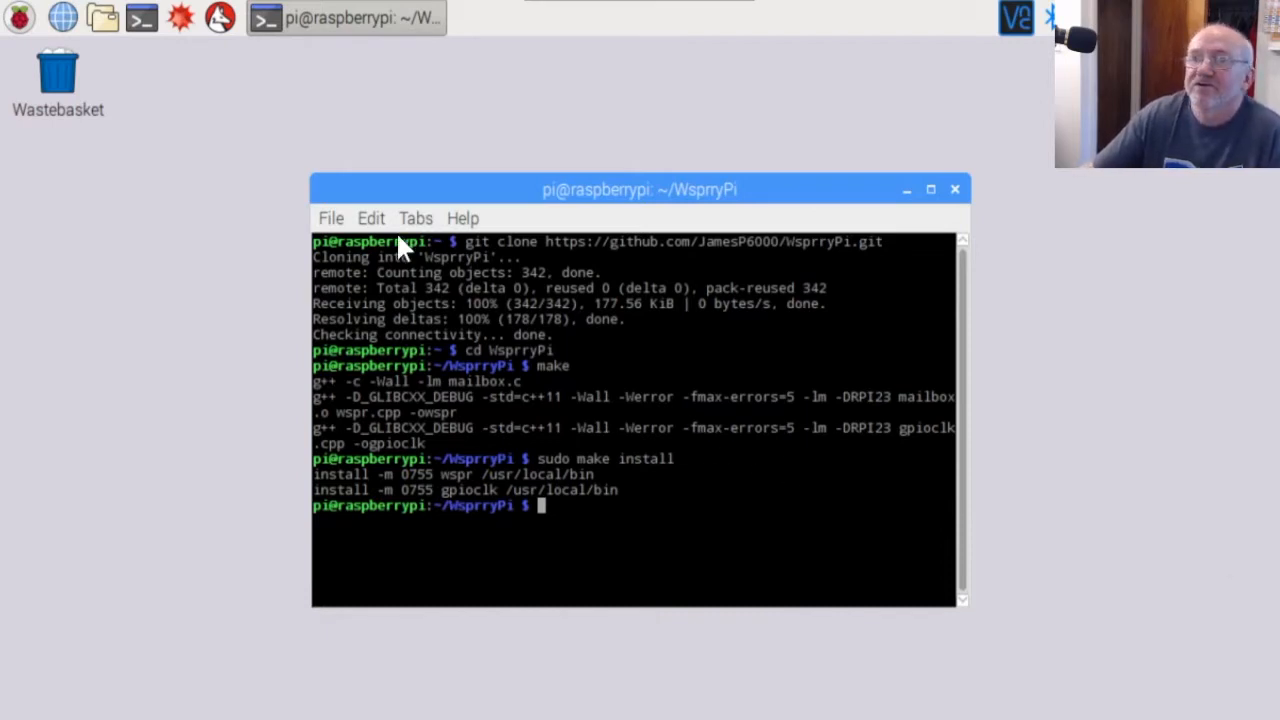
Run sudo ./wspr KOPIR DN94 20 20m once until it reaches ready-to-transmit.
text(sudo ./wspr KOPIR DN94 20 20m)
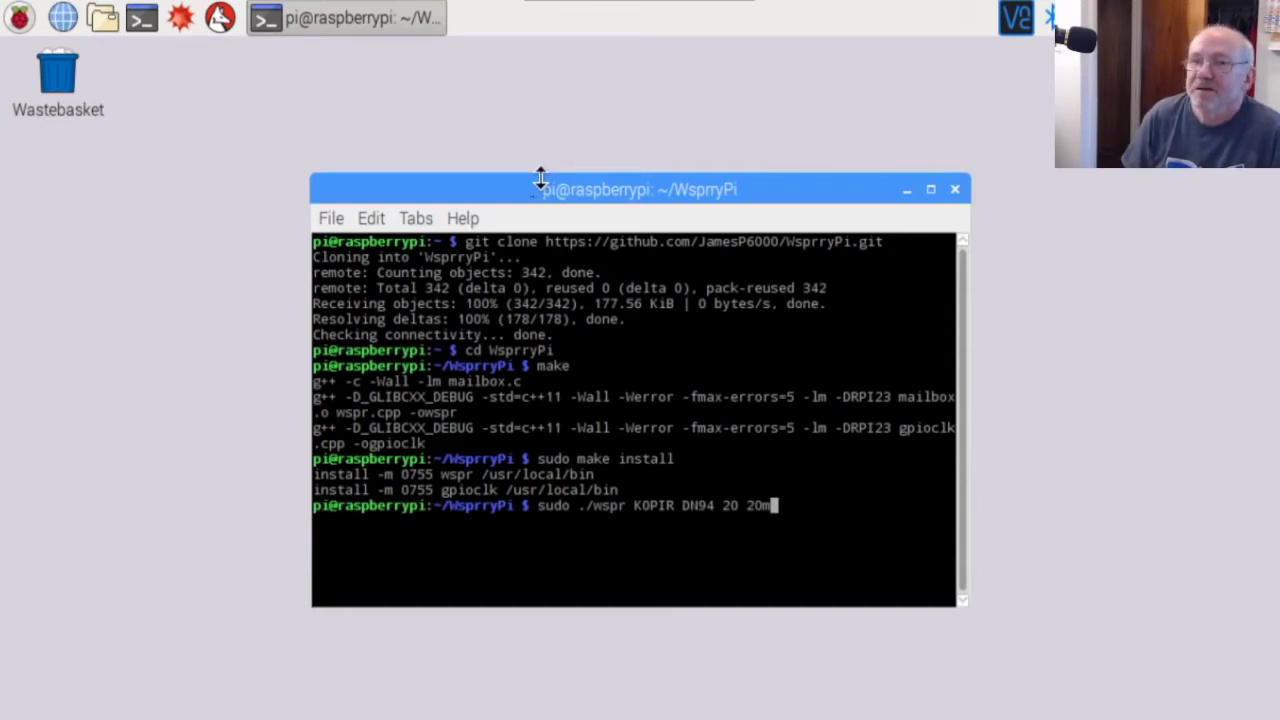
key(Return)
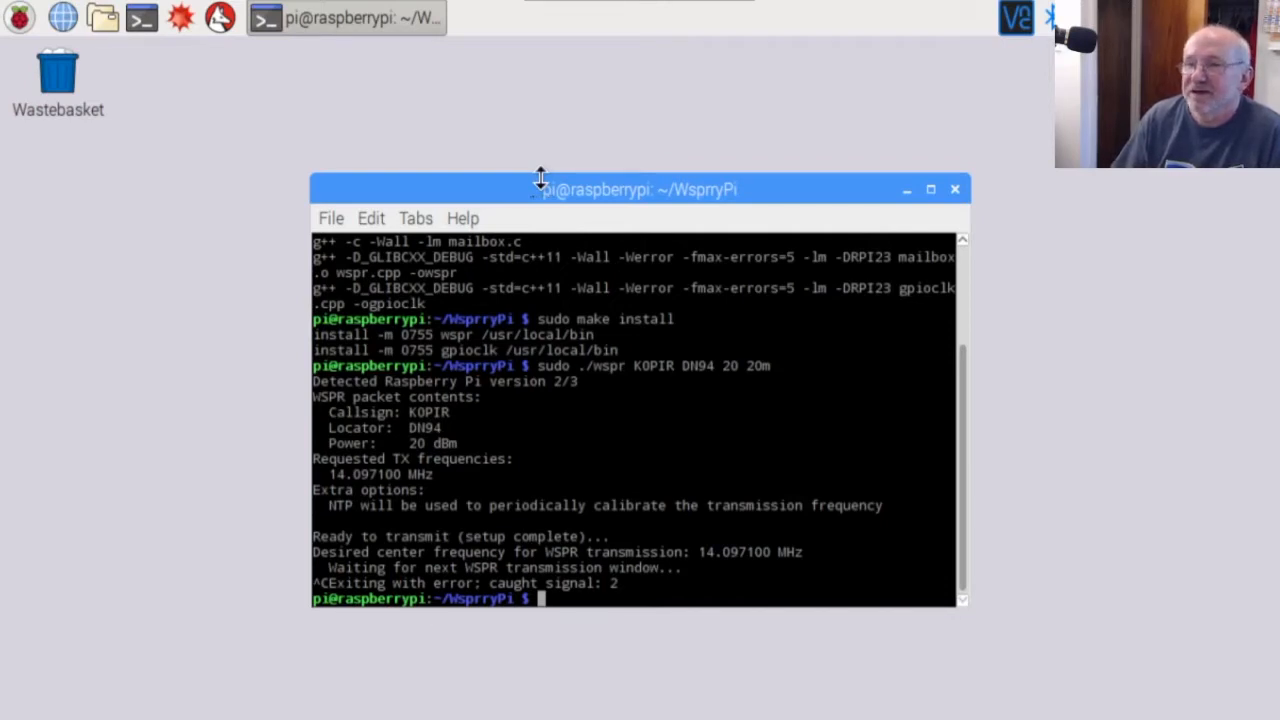
mouse_move(598, 472)
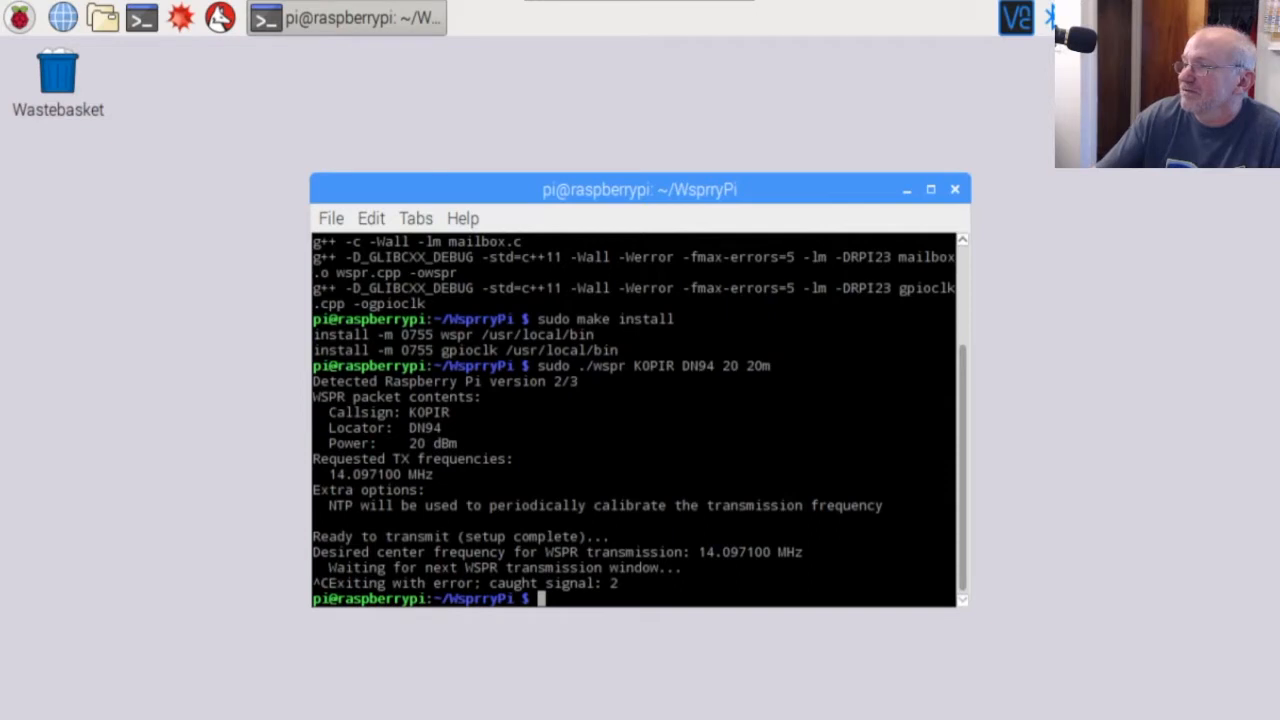
mouse_move(688, 516)
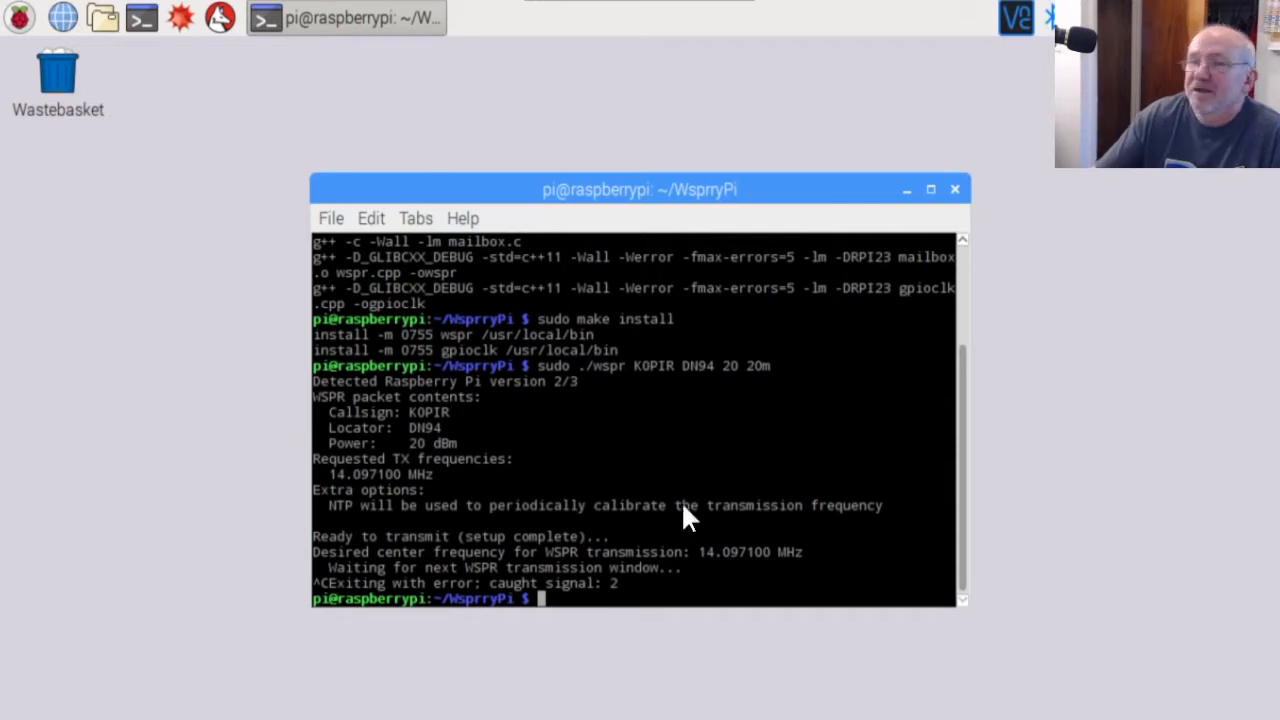
Widen the terminal window on both sides and move it slightly lower.
click(370, 218)
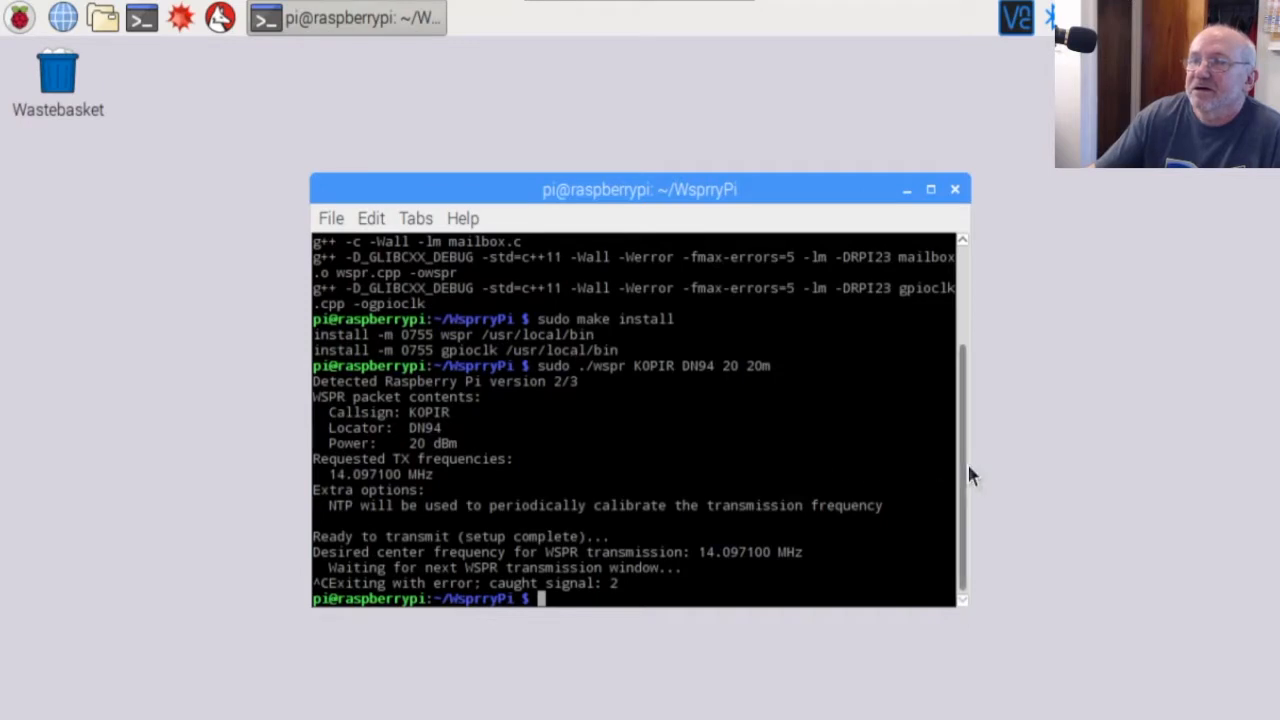
mouse_move(972, 472)
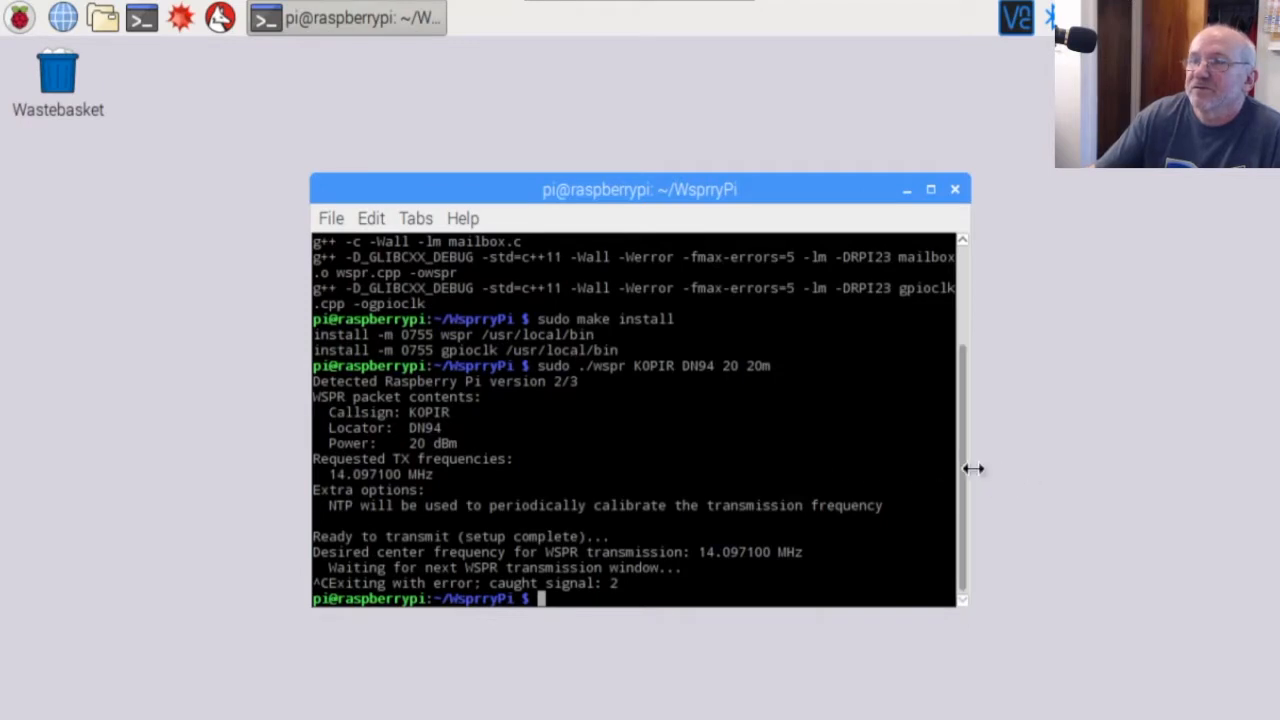
drag(964, 468, 1210, 504)
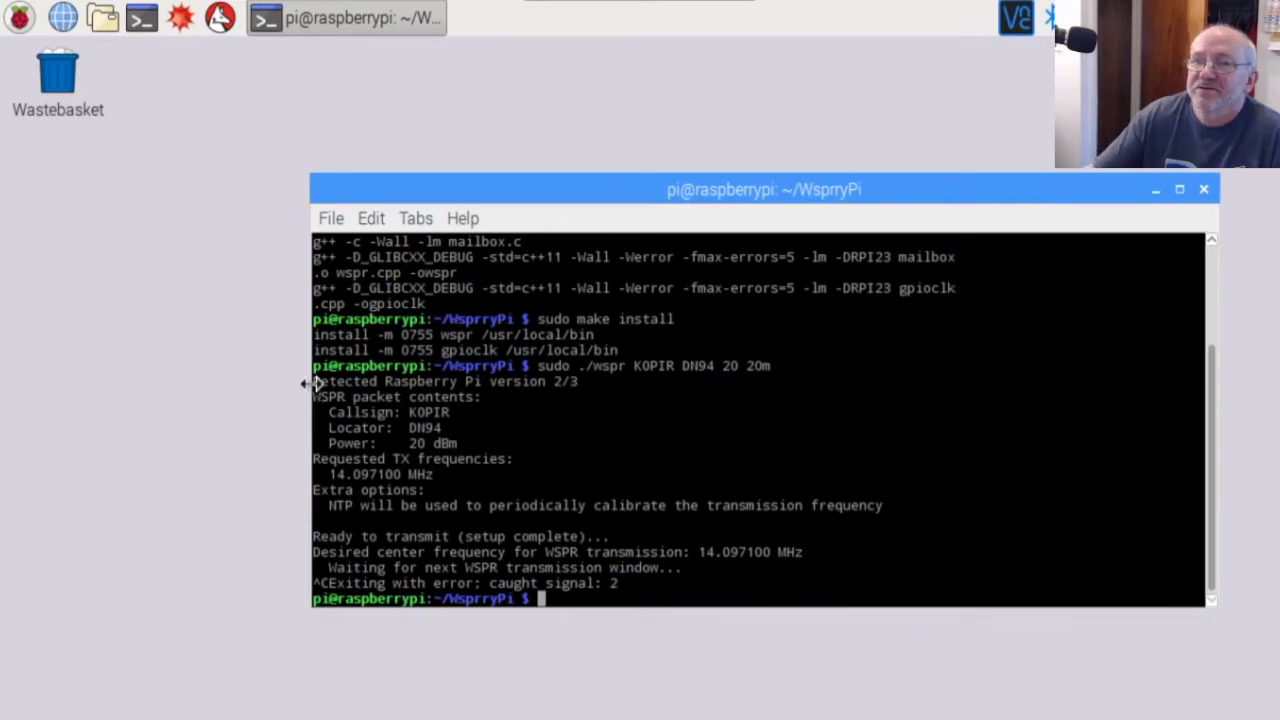
drag(764, 188, 672, 188)
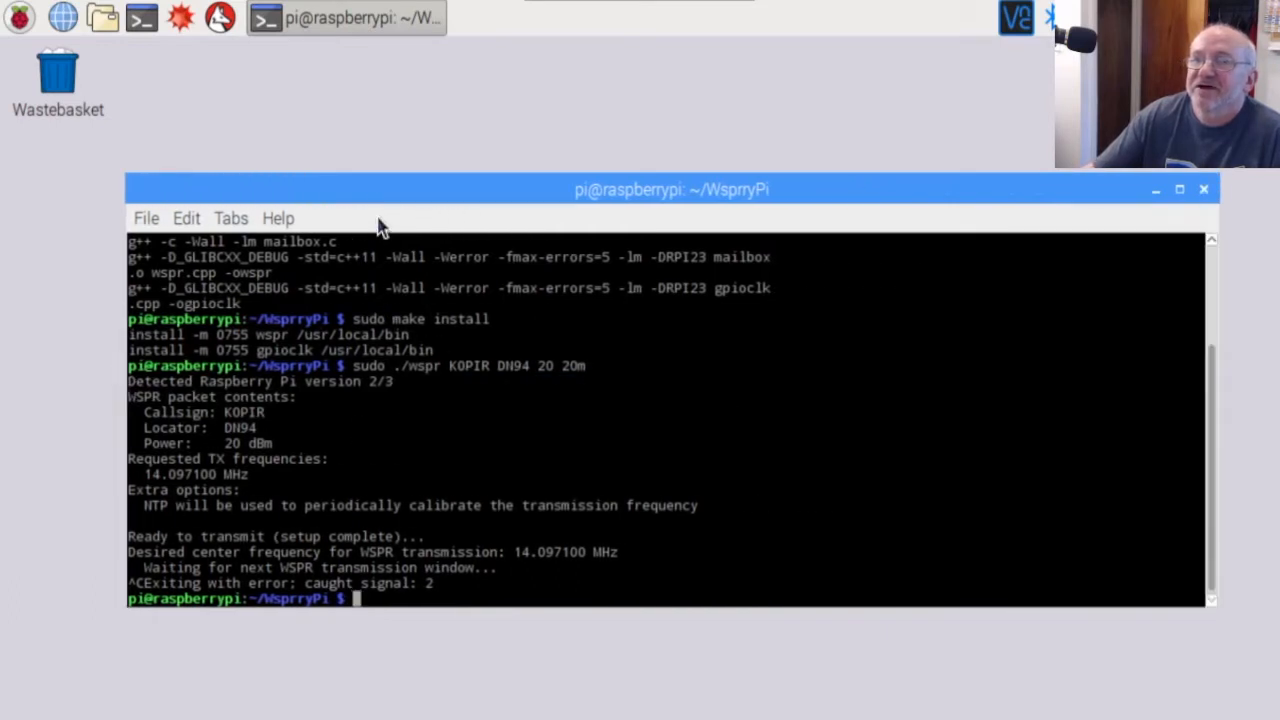
drag(672, 188, 672, 256)
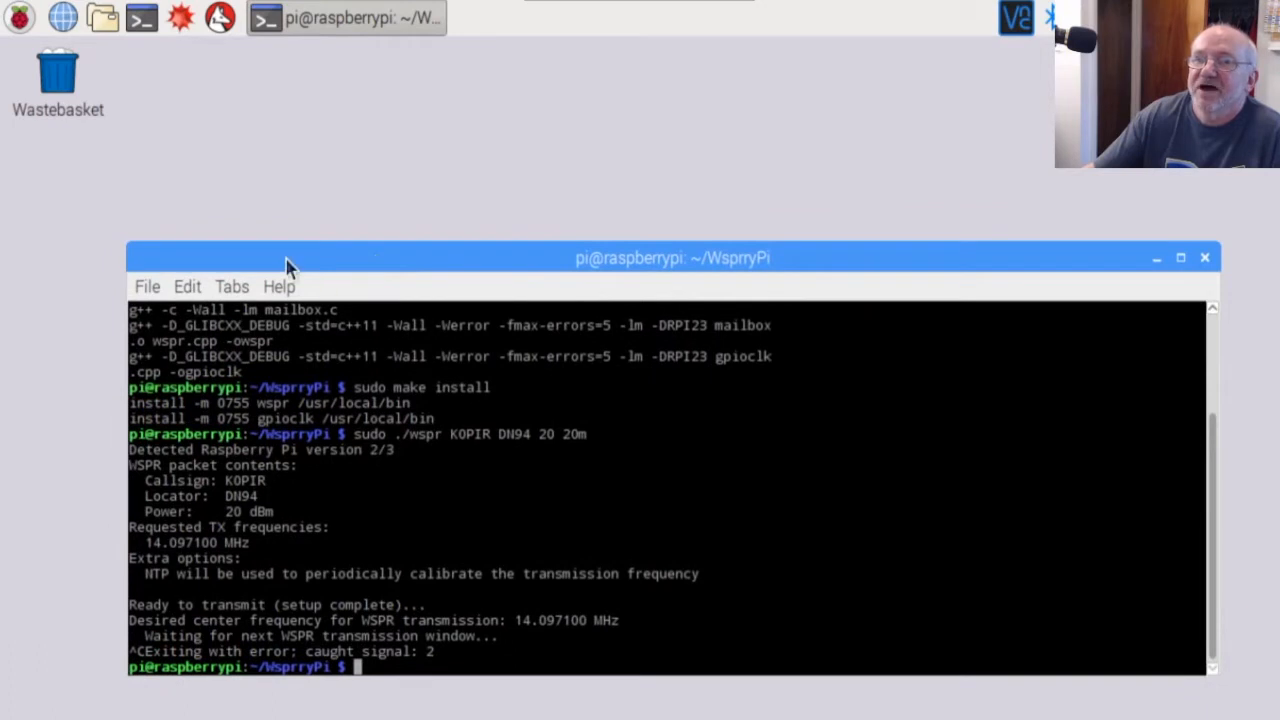
Run wspr --repeat --terminate 7 --offset --self-calibration KOPIR DN94 20 20m.
text(sudo ./wspr --repeat --terminate 7 --offset --self-calibration KOPIR DN94 20 20m)
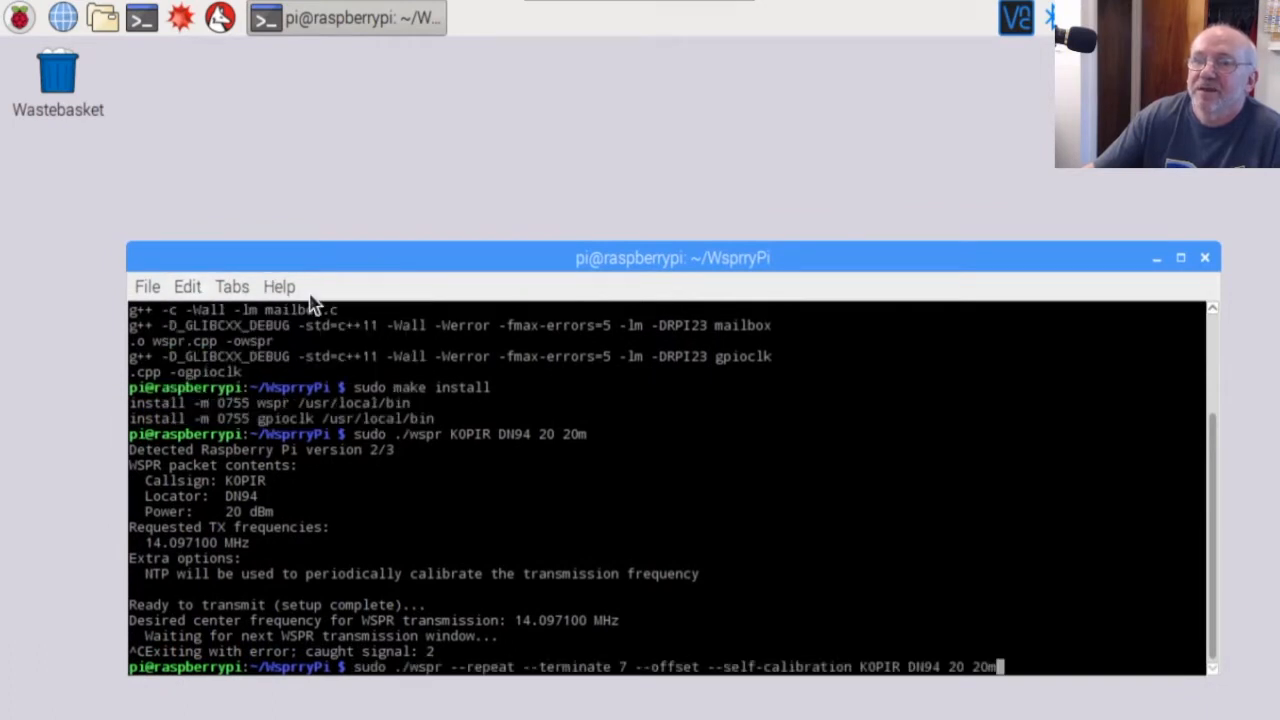
mouse_move(490, 368)
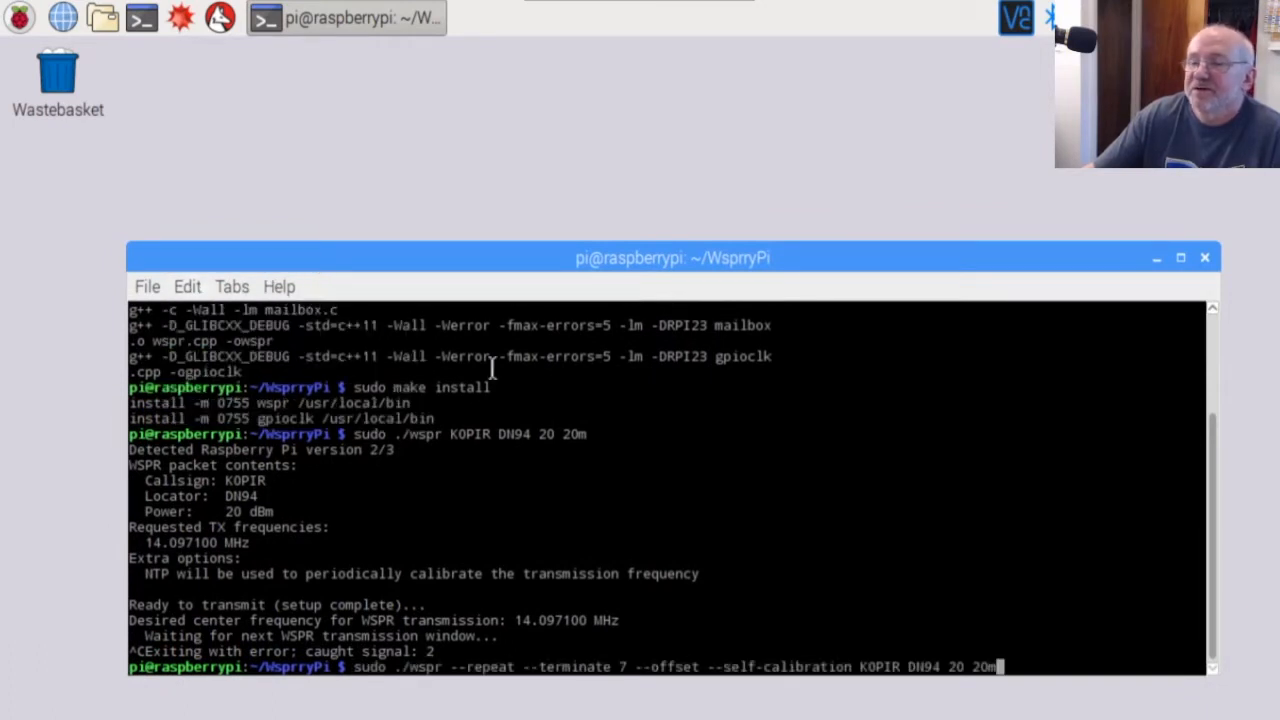
mouse_move(552, 324)
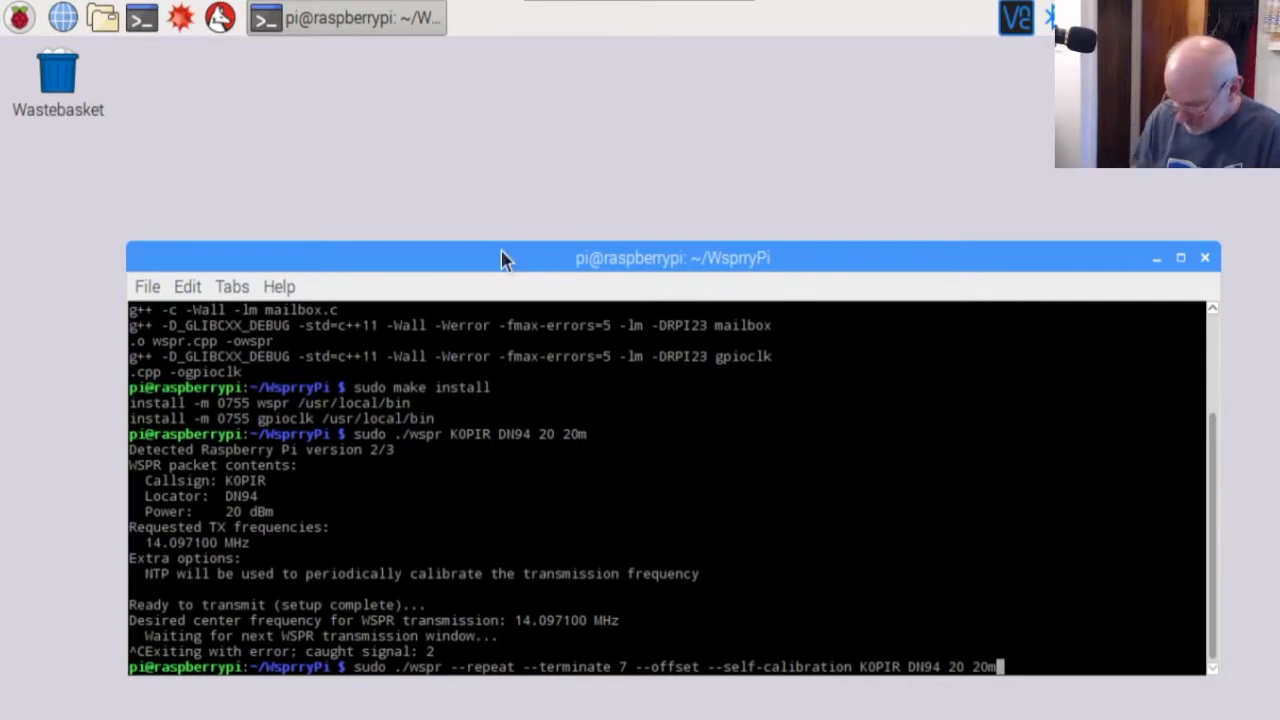
key(Return)
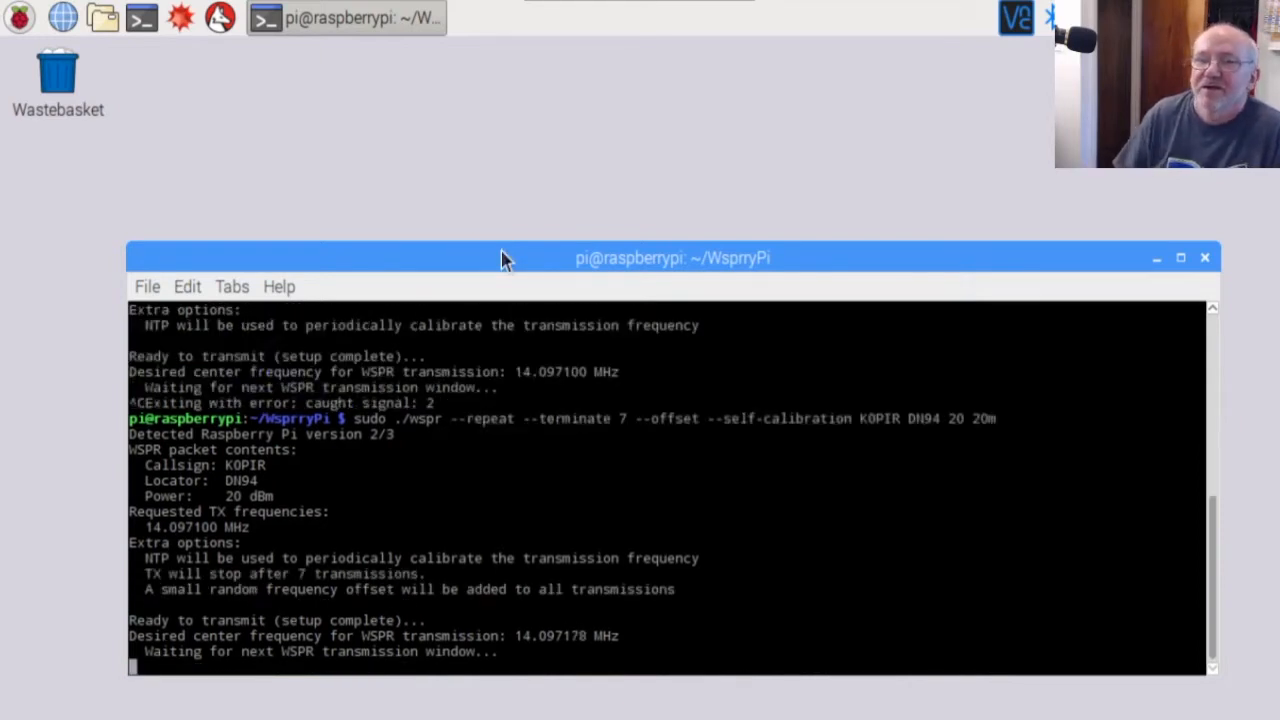